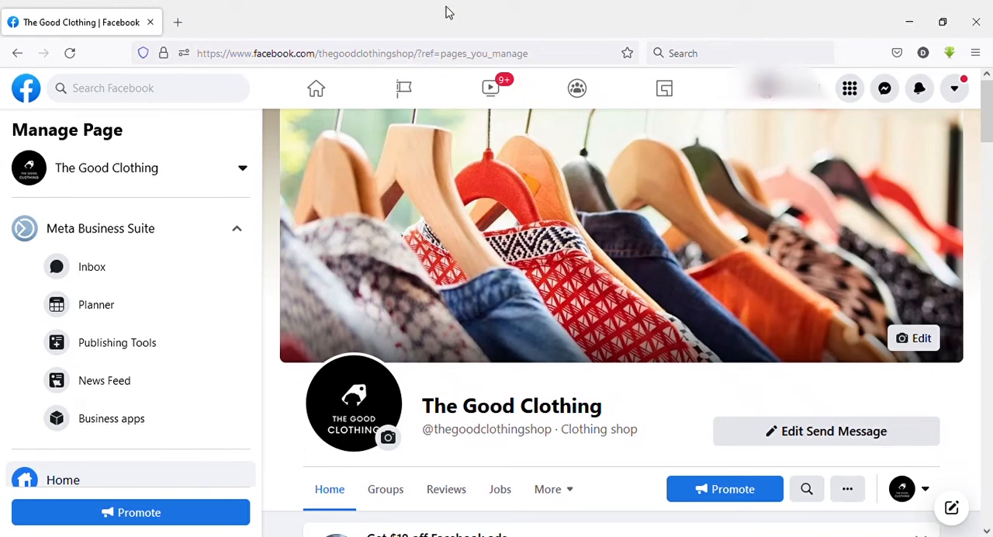
pyautogui.moveTo(280, 409)
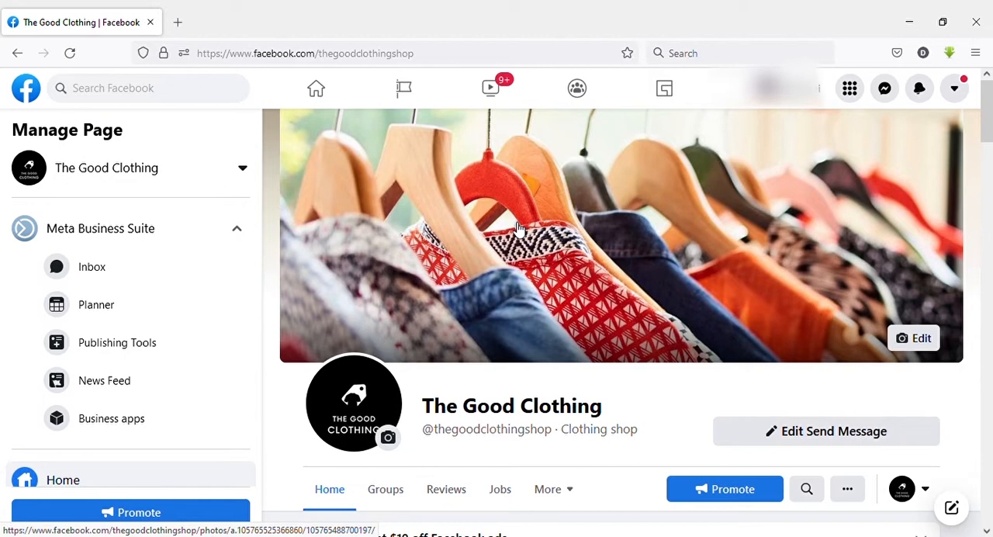
pyautogui.moveTo(622, 208)
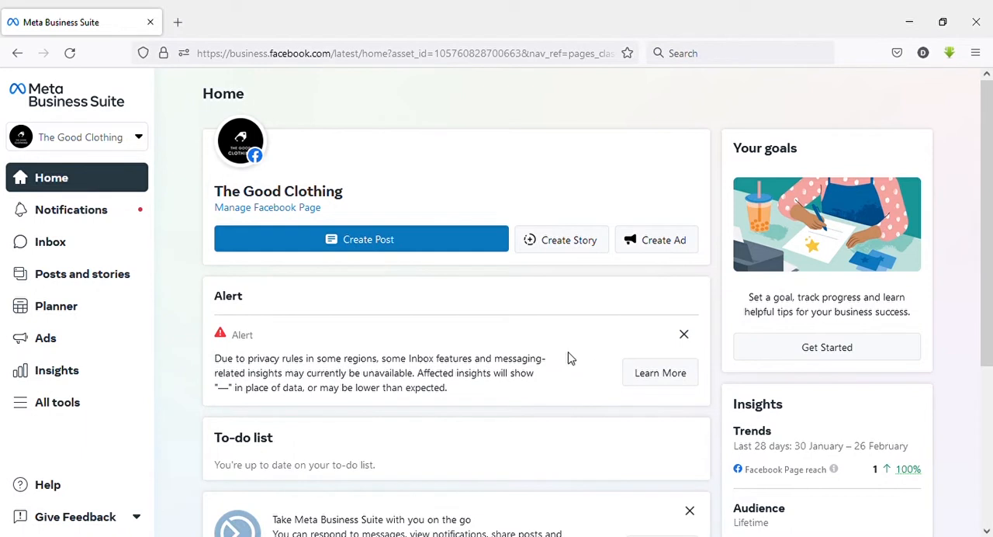
pyautogui.moveTo(498, 402)
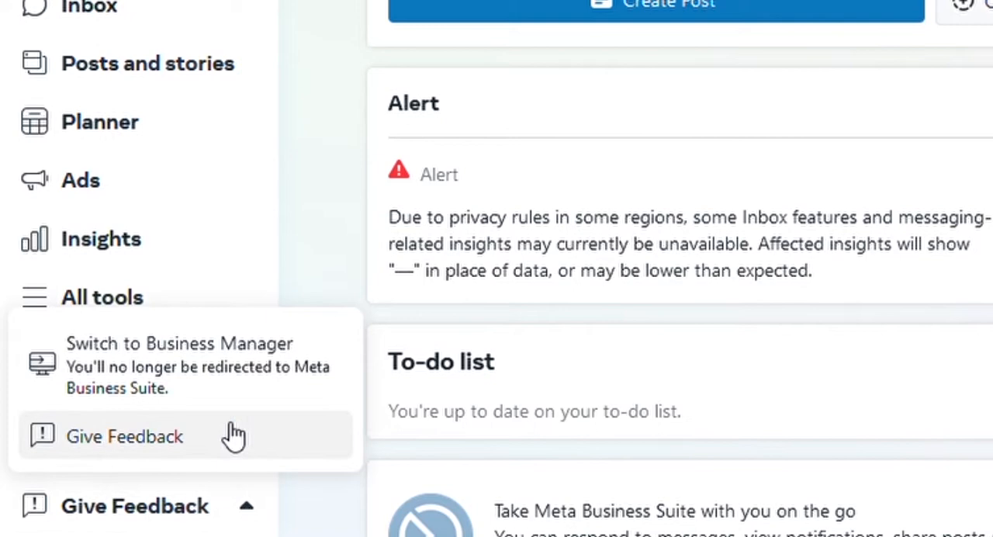
pyautogui.moveTo(169, 387)
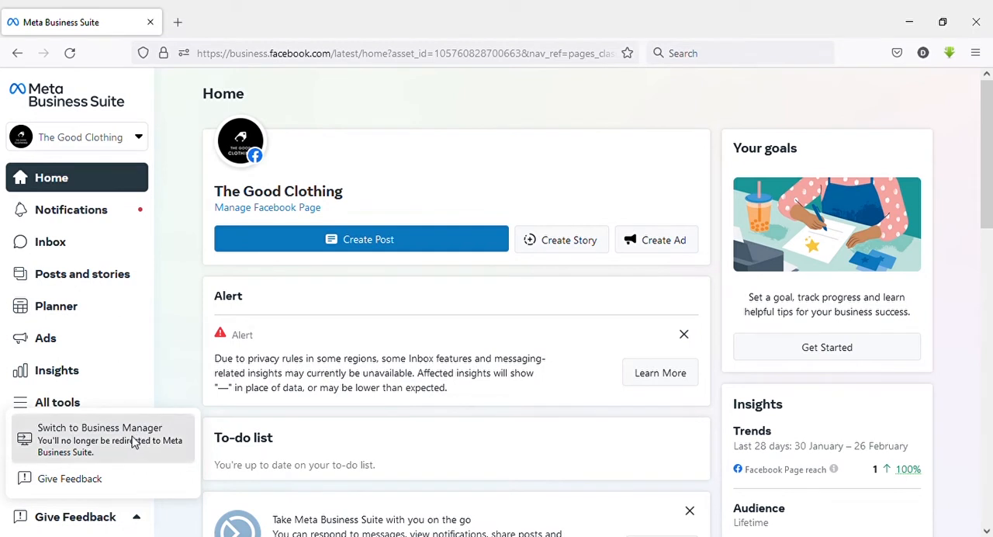
# - Choose Switch to Business Manager and confirm Switch in the switch-back dialog
pyautogui.click(99, 428)
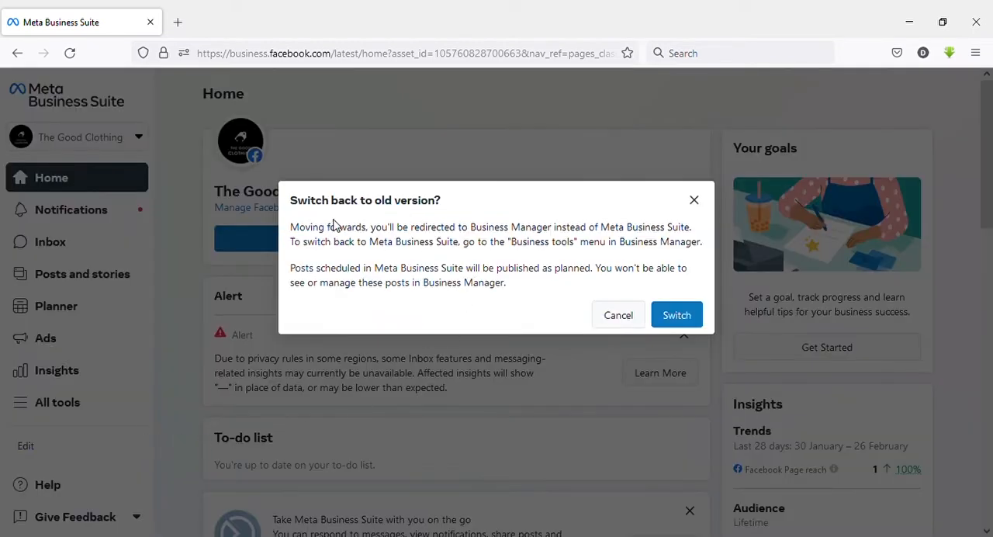
pyautogui.moveTo(429, 211)
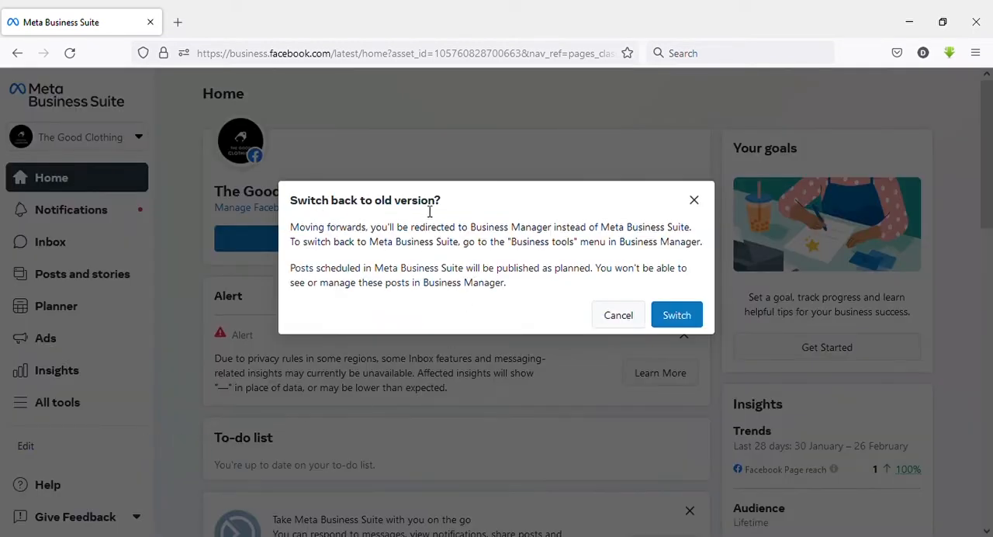
pyautogui.moveTo(698, 332)
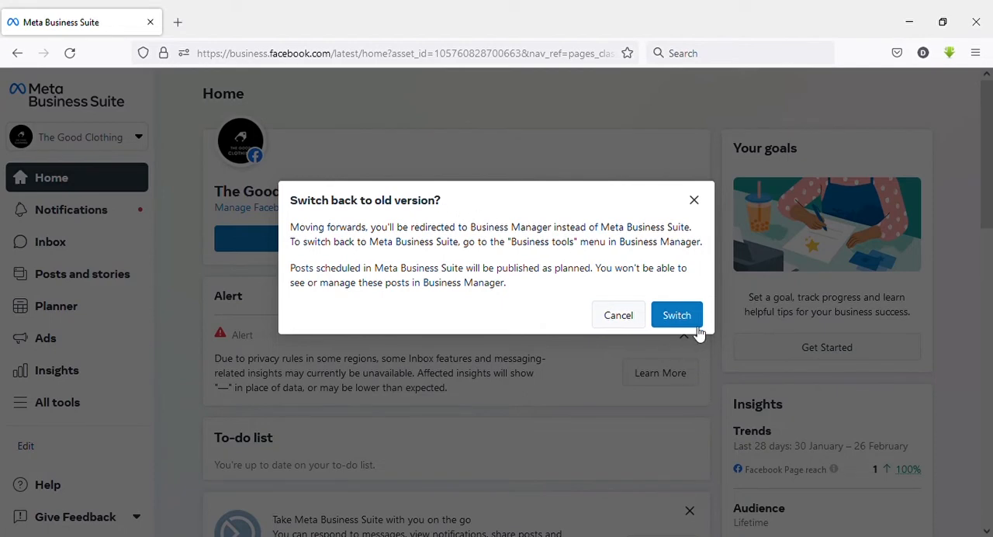
pyautogui.click(618, 315)
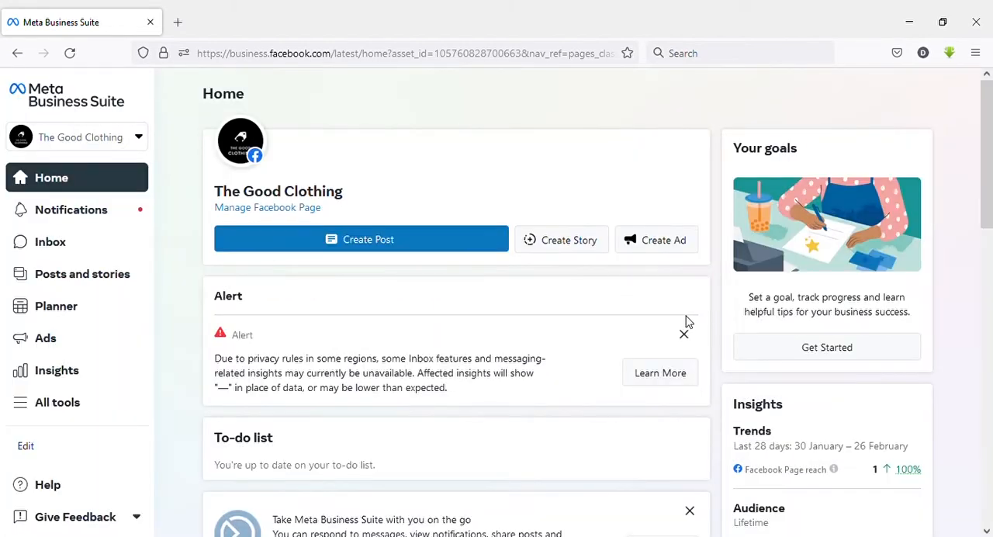
# - Open the 'How can we improve?' feedback form and pick Other as its topic
pyautogui.click(71, 517)
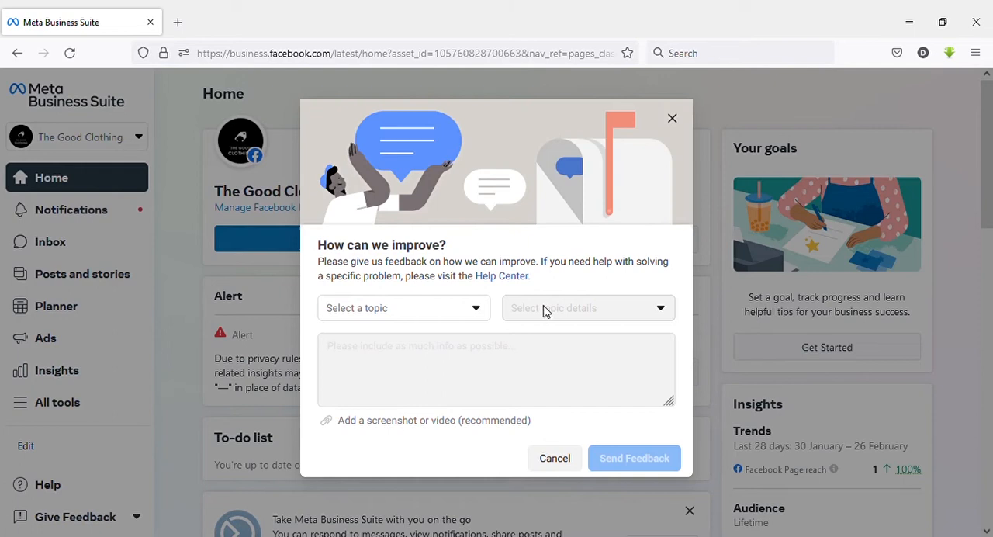
pyautogui.moveTo(465, 320)
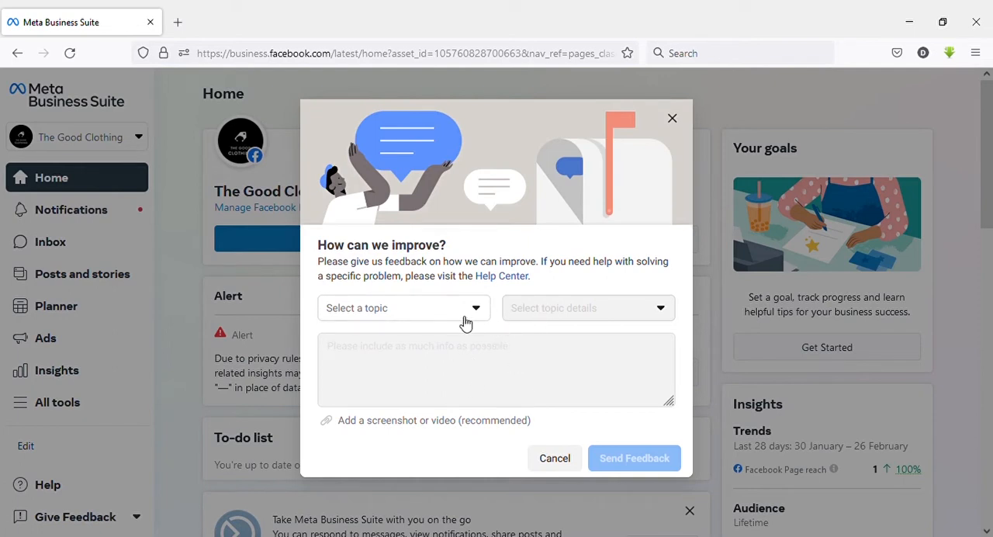
pyautogui.moveTo(444, 386)
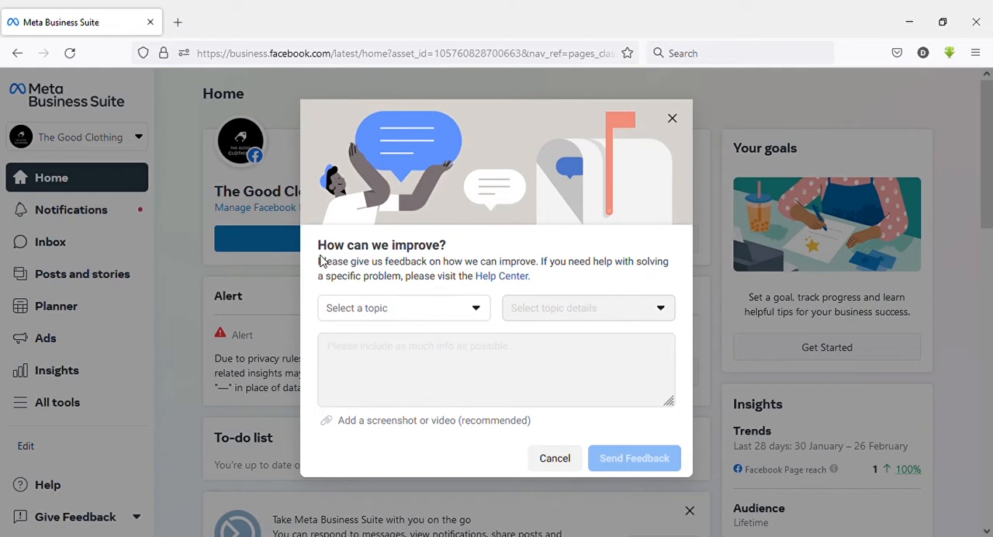
pyautogui.moveTo(570, 273)
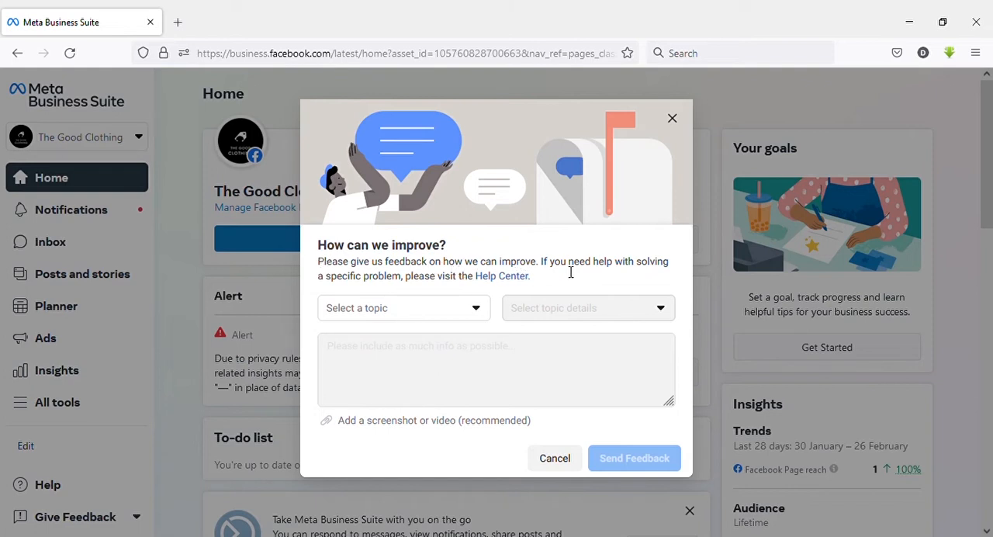
pyautogui.moveTo(504, 280)
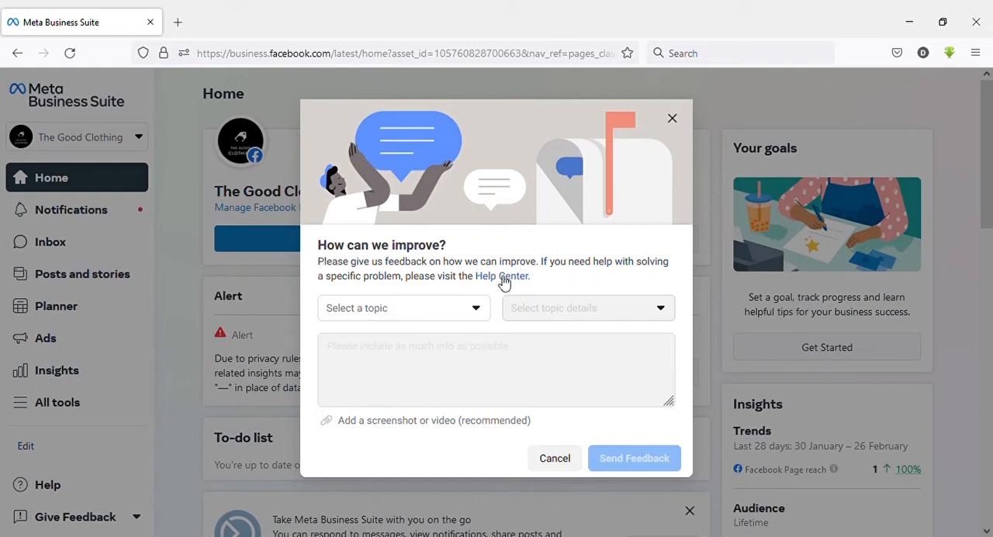
pyautogui.click(404, 307)
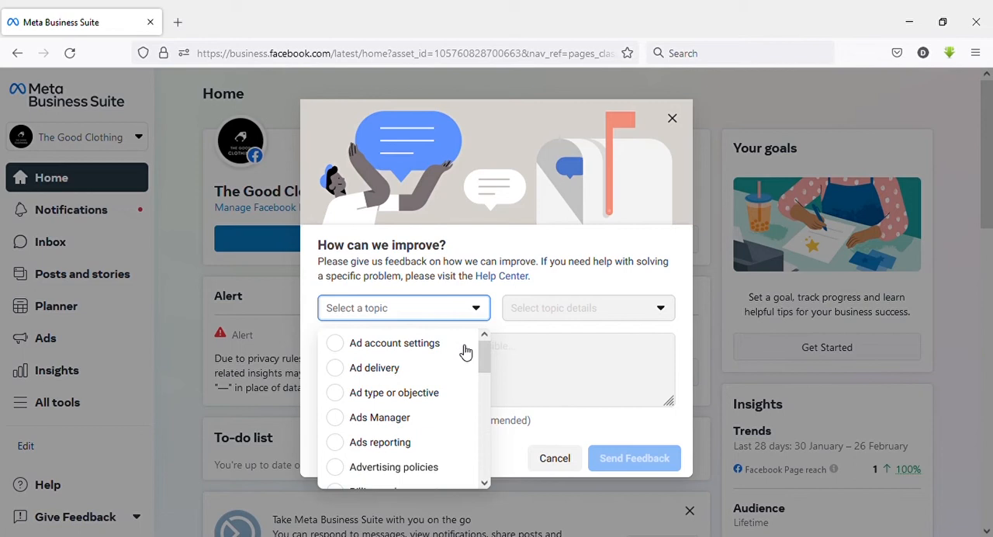
pyautogui.scroll(-3)
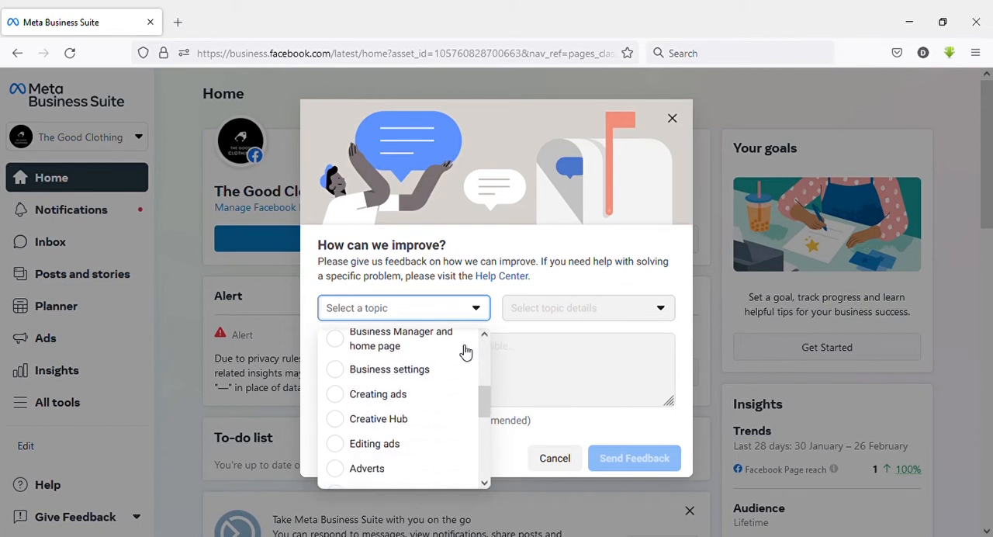
pyautogui.scroll(-3)
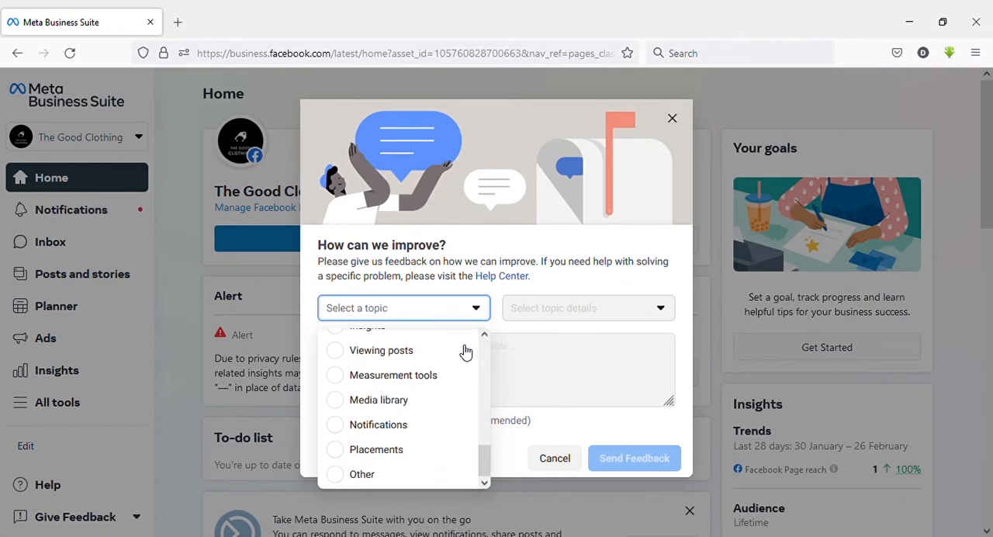
pyautogui.click(366, 474)
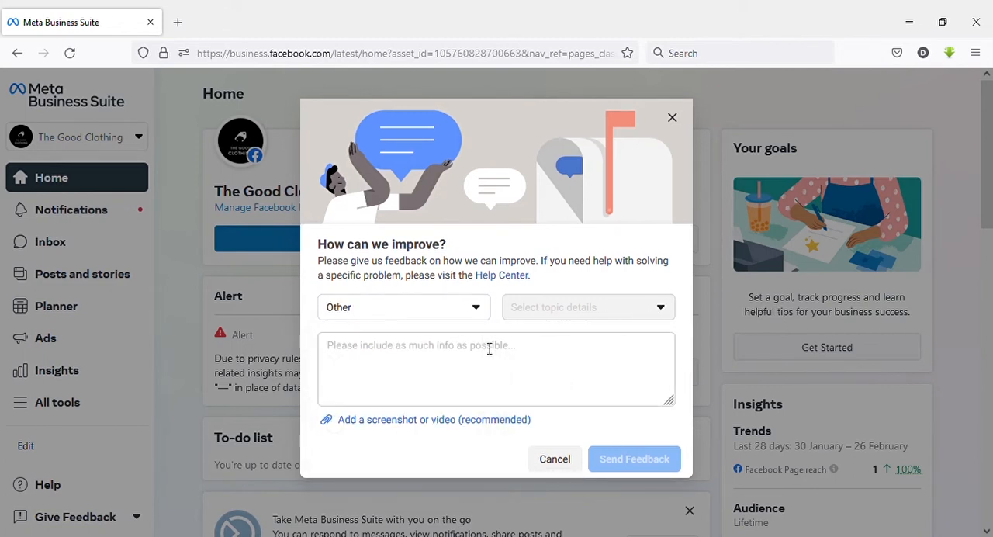
# - Send the feedback 'Not familiar' and dismiss the thank-you message with Done
pyautogui.write('Not')
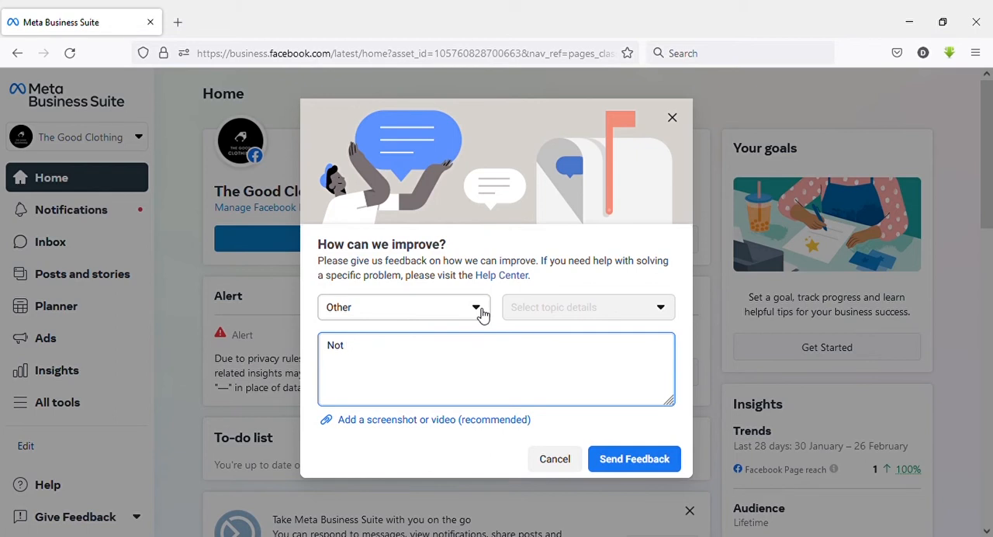
pyautogui.write('fami')
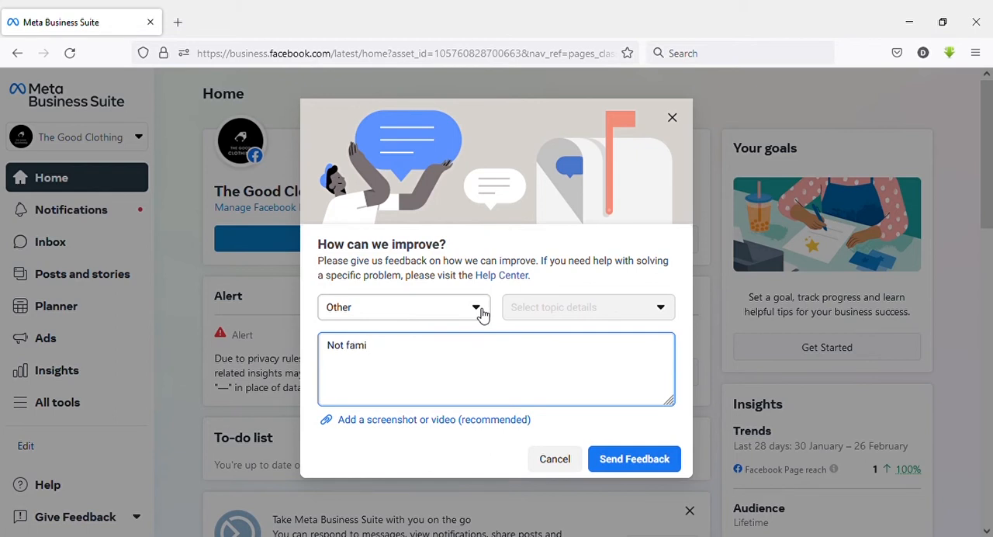
pyautogui.write('liar')
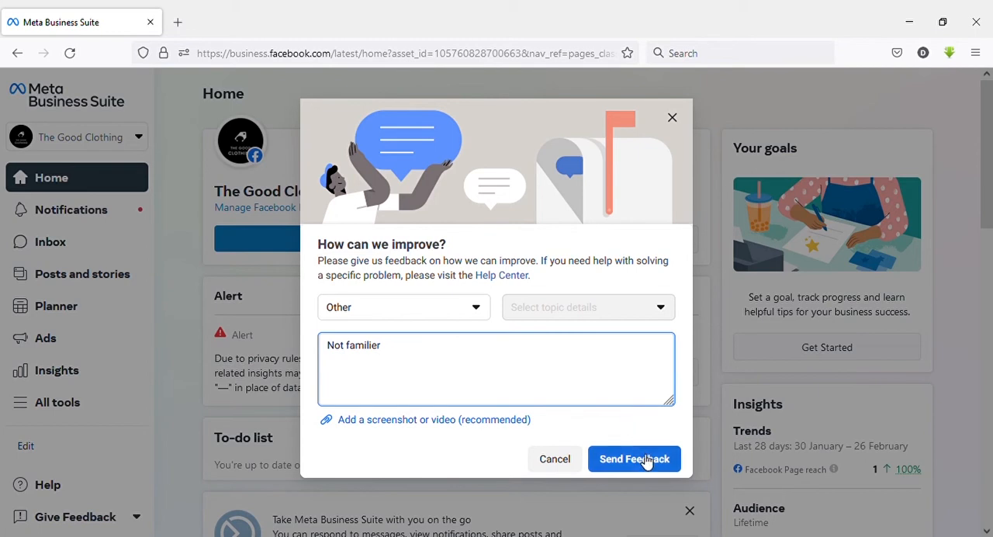
pyautogui.click(634, 458)
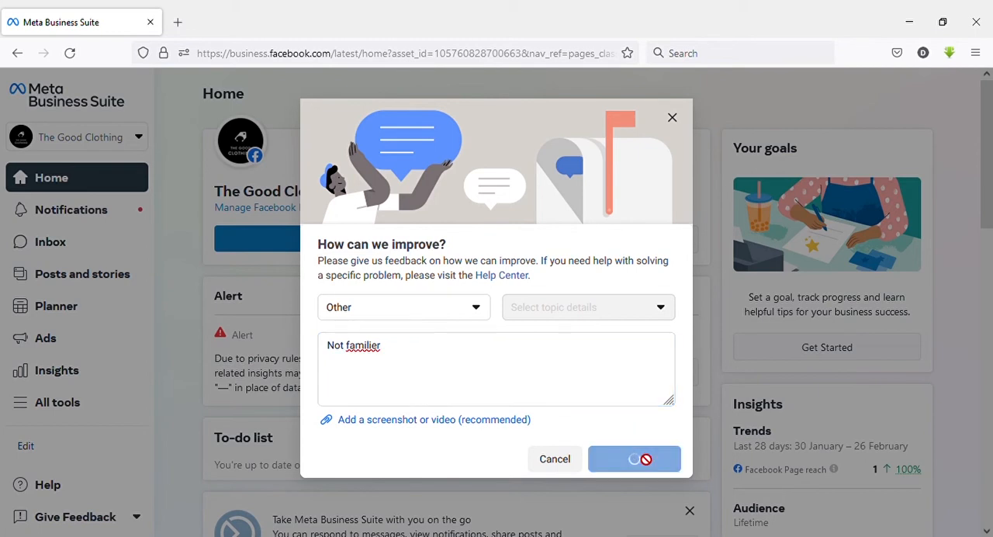
pyautogui.click(634, 459)
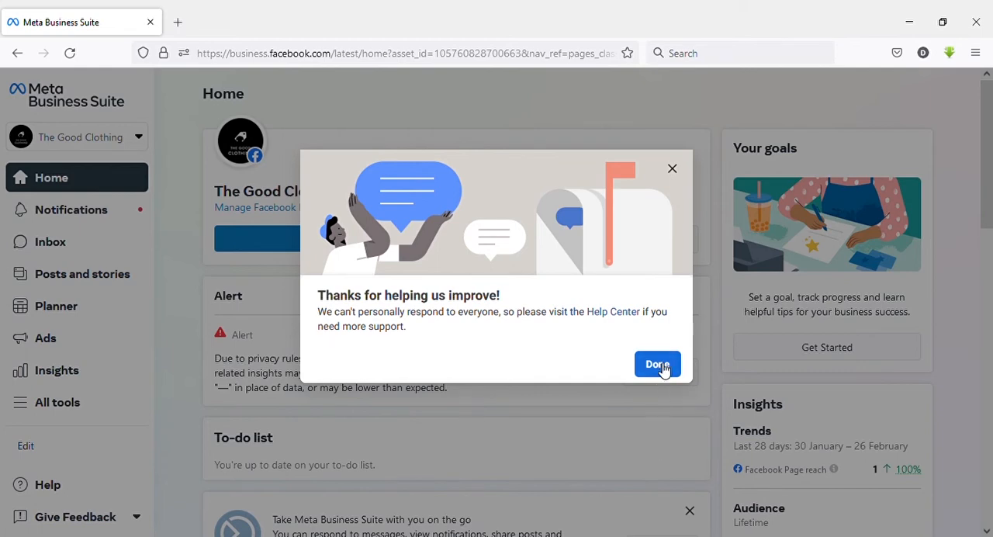
pyautogui.click(656, 364)
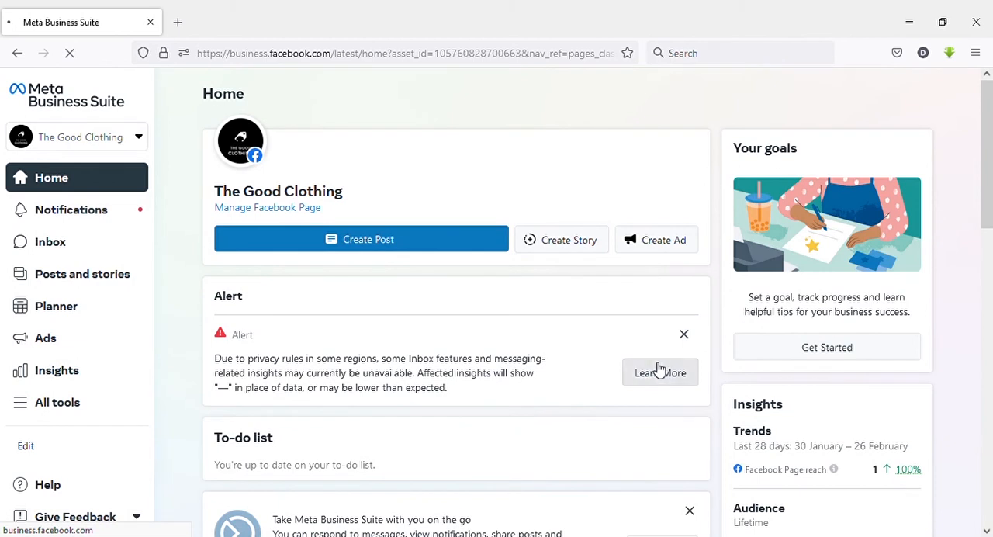
pyautogui.moveTo(600, 365)
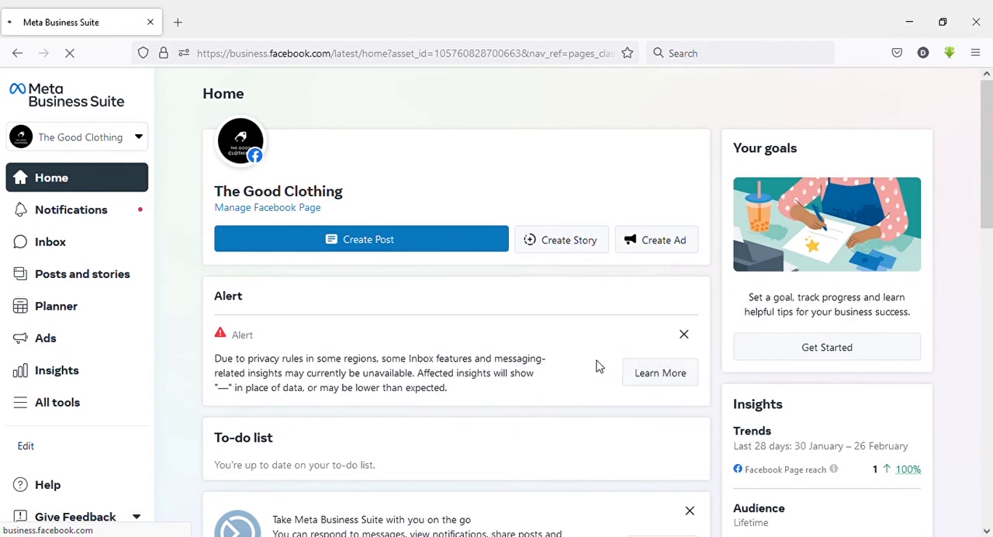